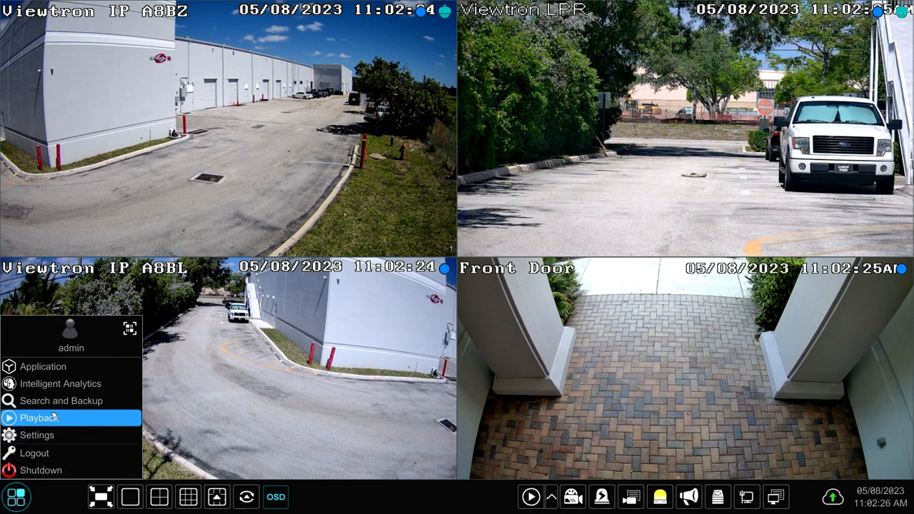
mouse_move(60, 383)
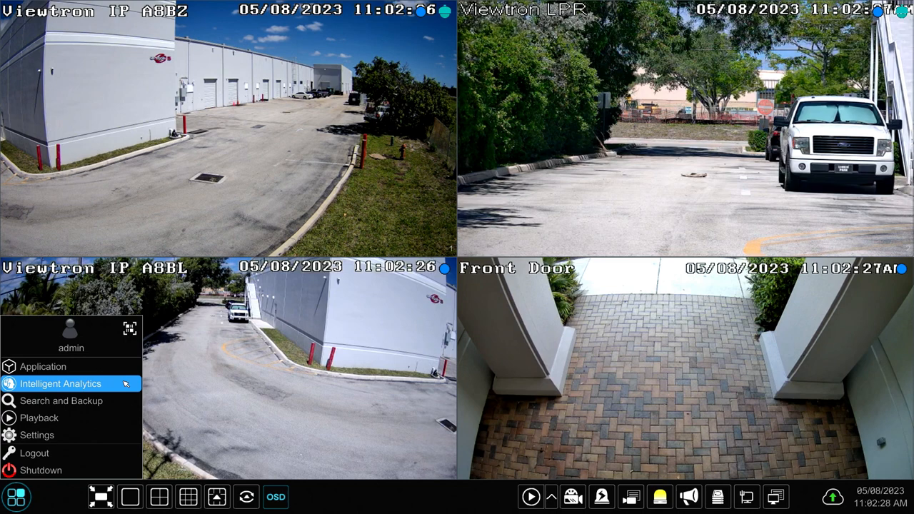
Step: Leave live view for the Intelligent Analytics search screen
click(60, 383)
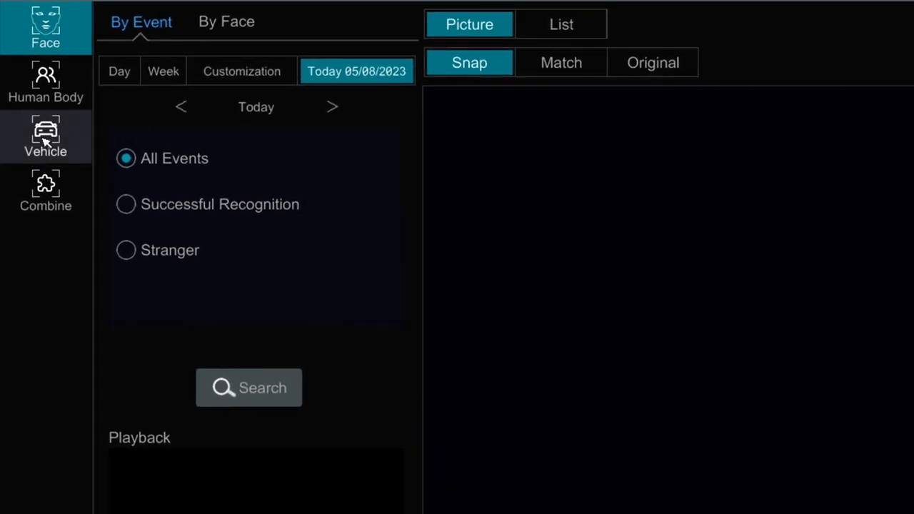
Step: Switch to Vehicle search and set the date range to This Month
click(46, 136)
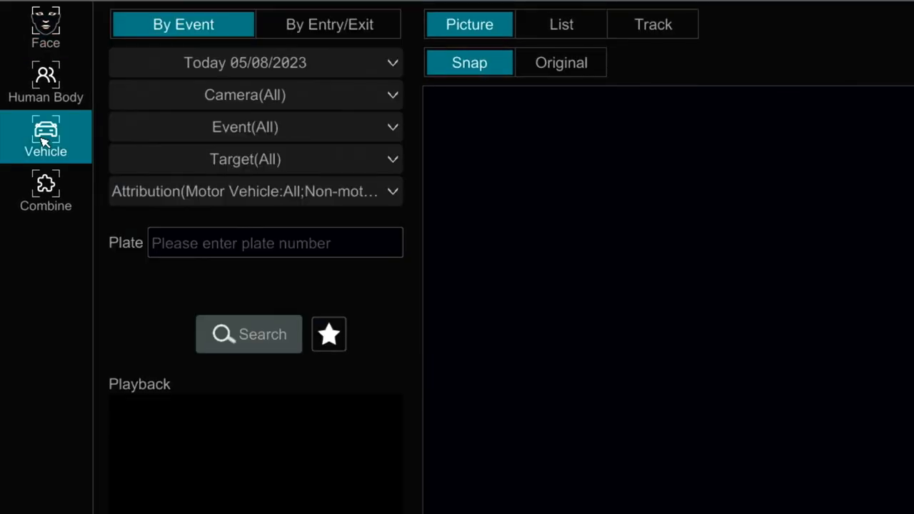
click(245, 63)
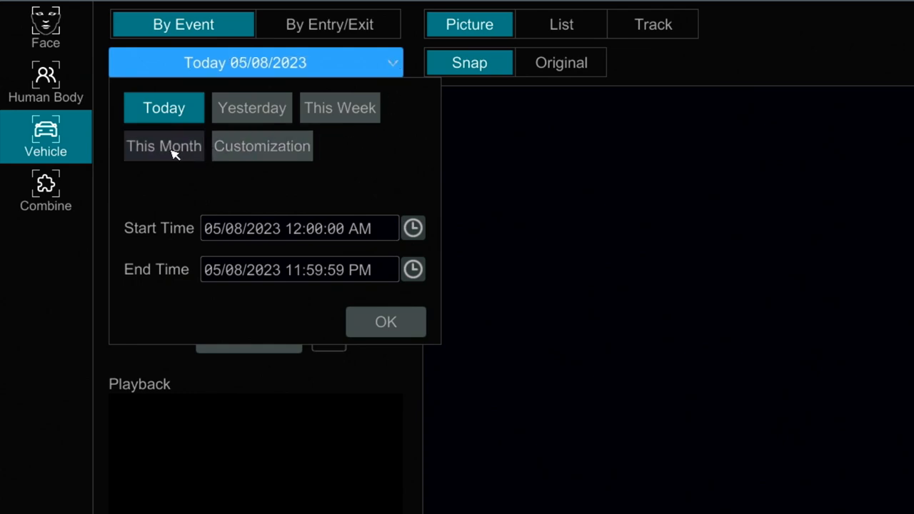
click(163, 145)
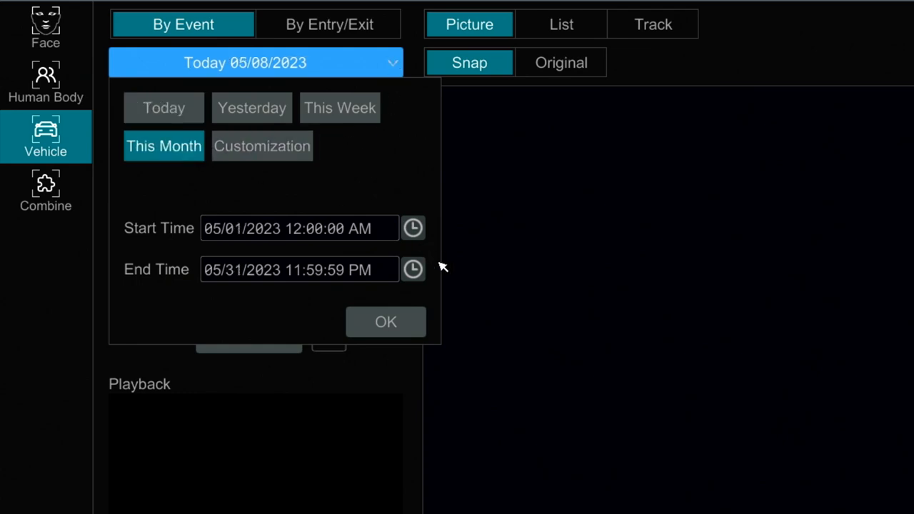
click(386, 323)
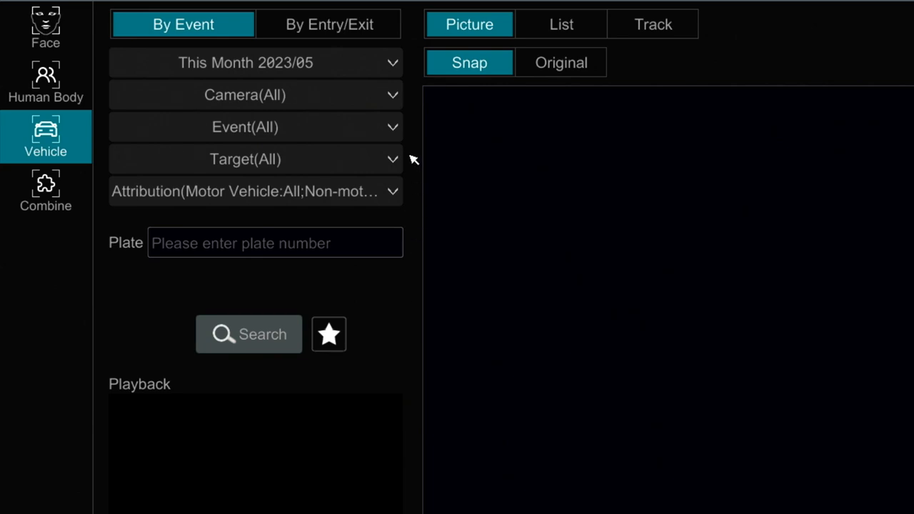
Step: Limit the camera selection to the Viewtron LPR camera
click(246, 94)
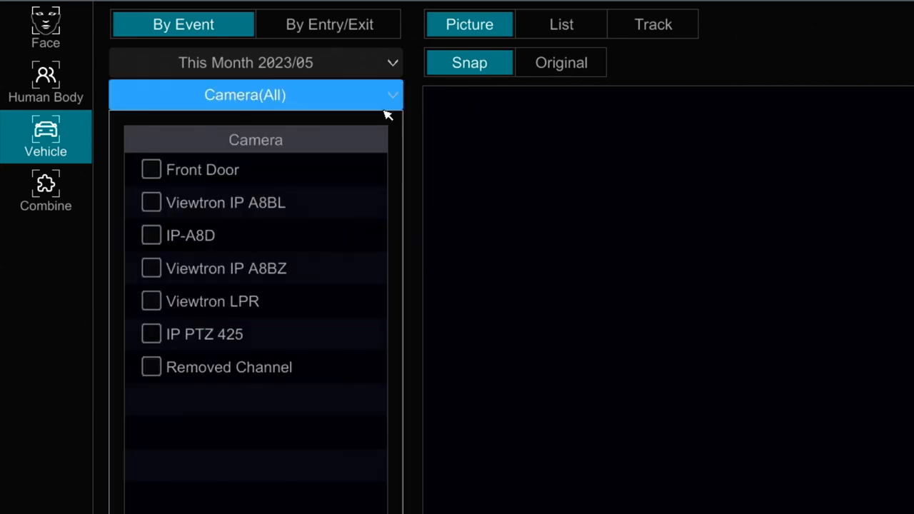
click(151, 300)
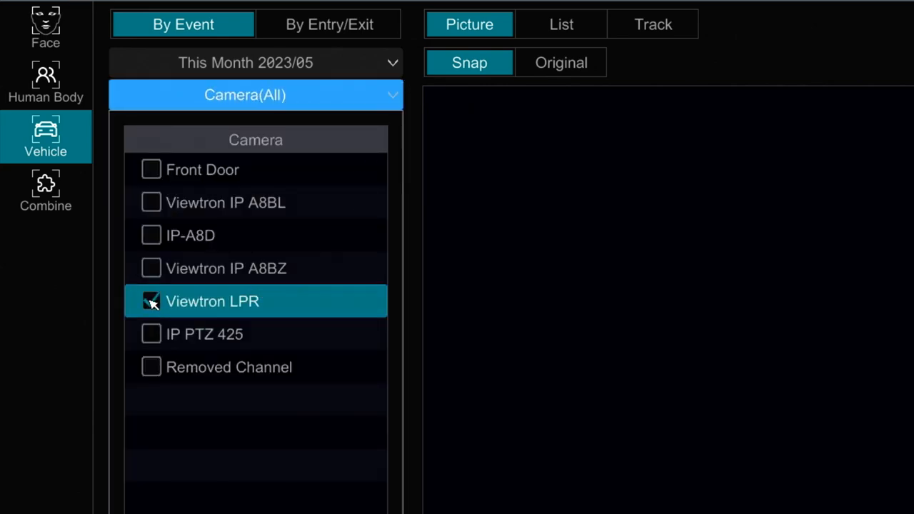
click(151, 300)
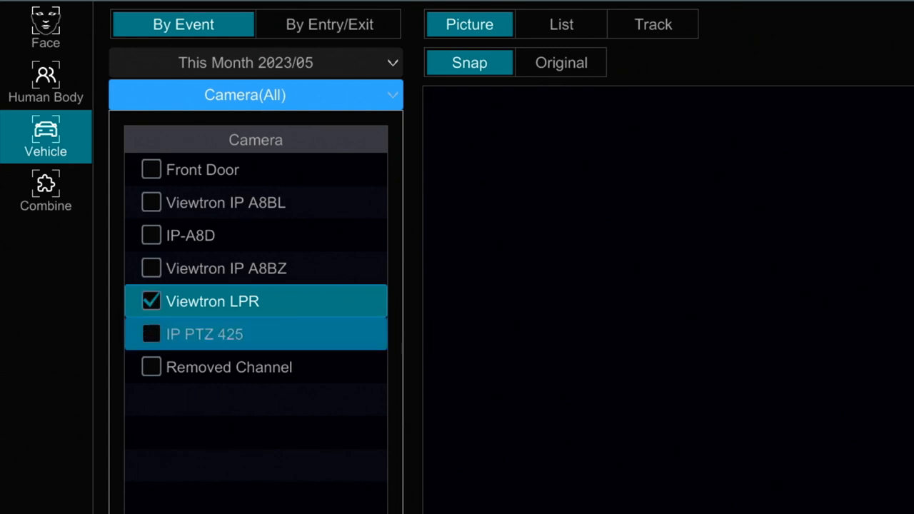
click(245, 94)
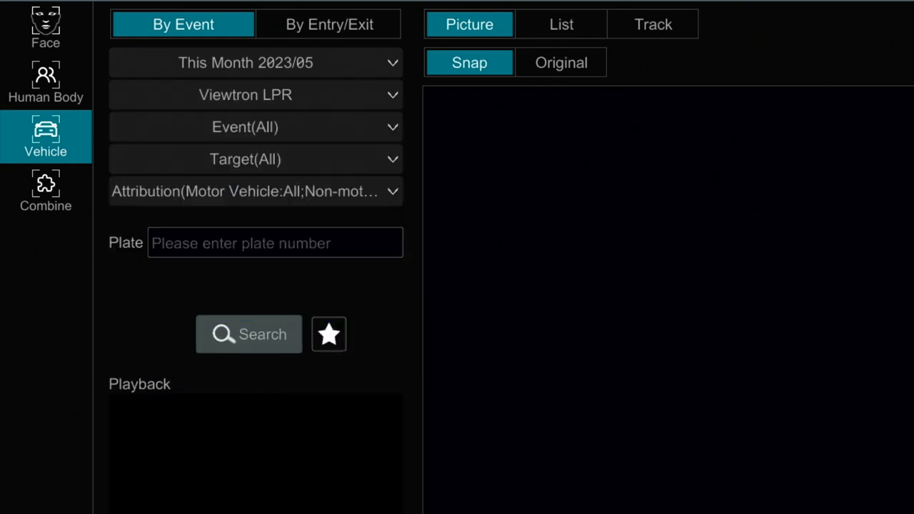
Step: Restrict the event type to Plate Detection only
click(246, 126)
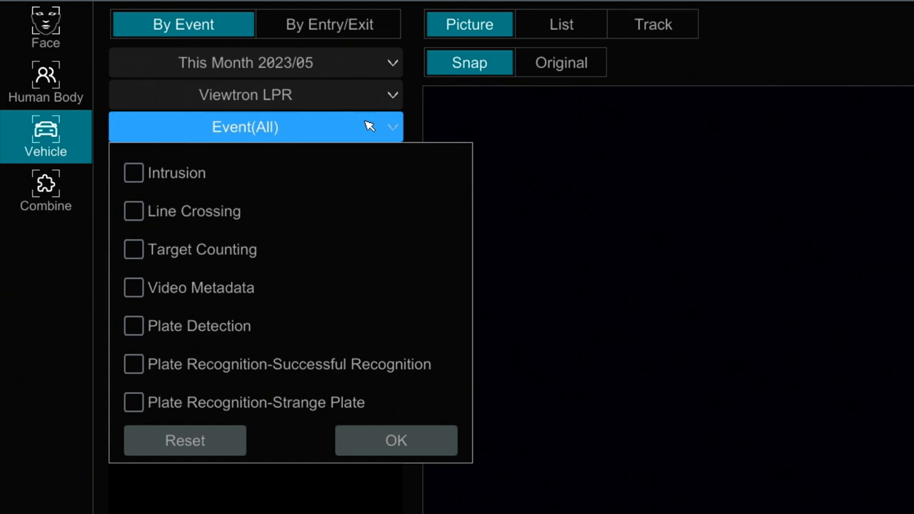
mouse_move(143, 324)
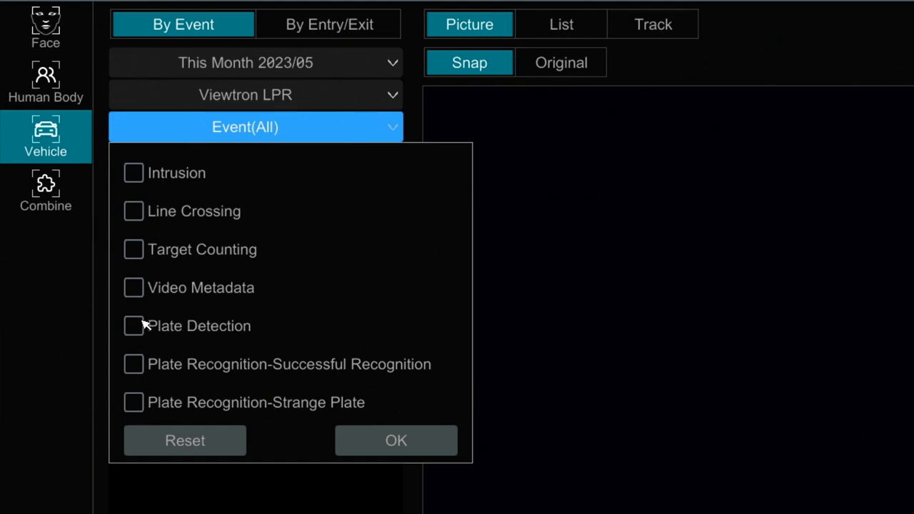
click(135, 326)
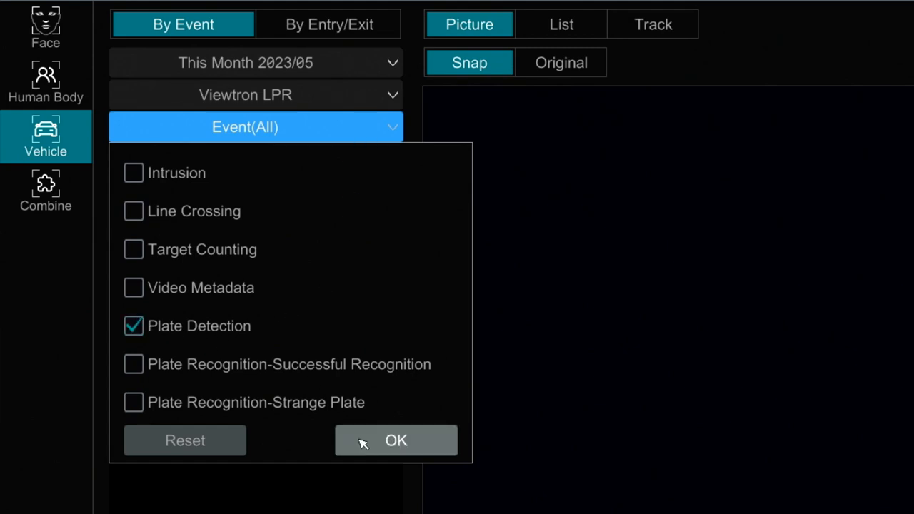
click(395, 440)
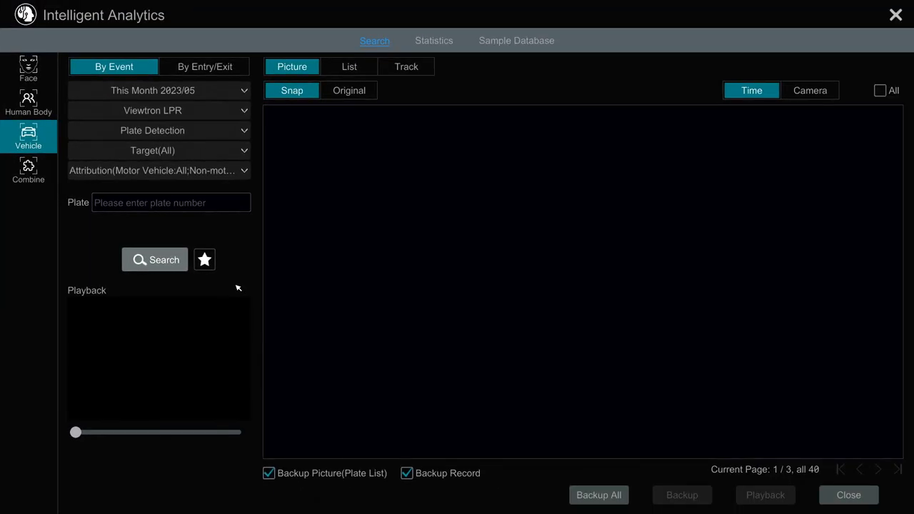
Step: Run the search and look through the first page of 40 plate snapshots
click(155, 260)
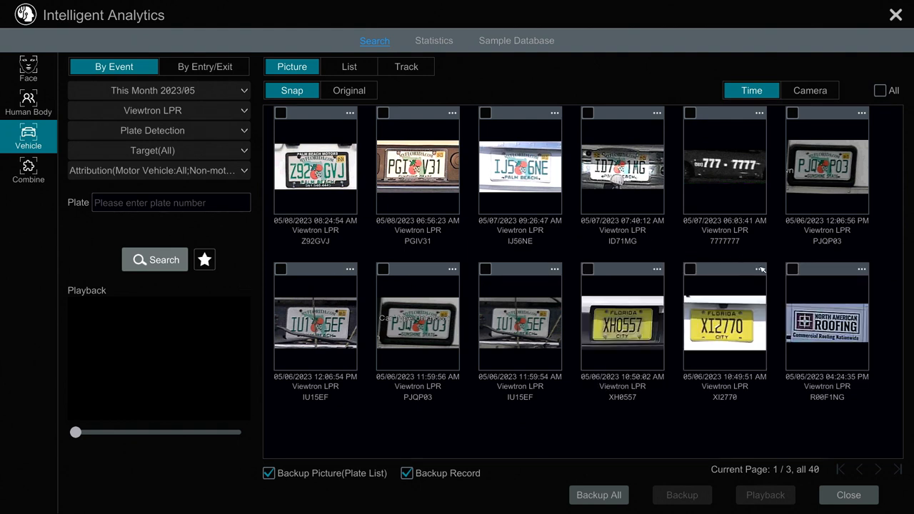
scroll(down, 3)
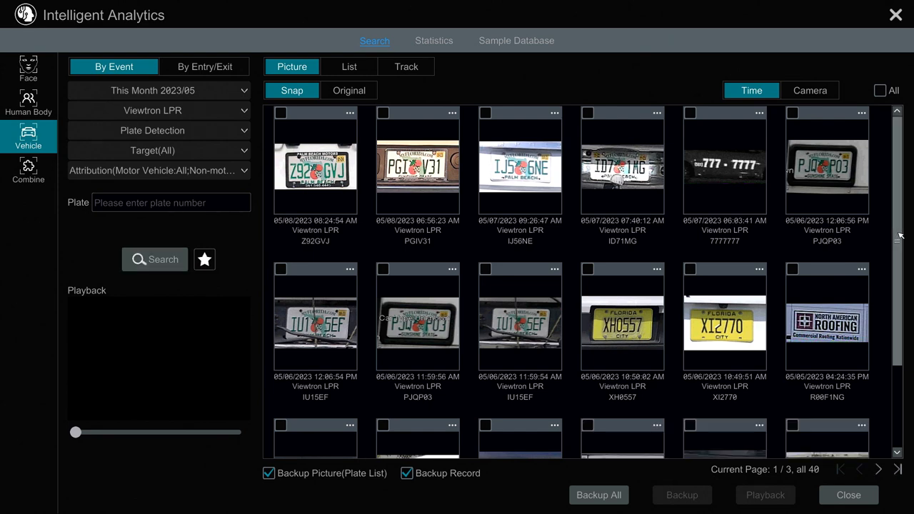
scroll(down, 3)
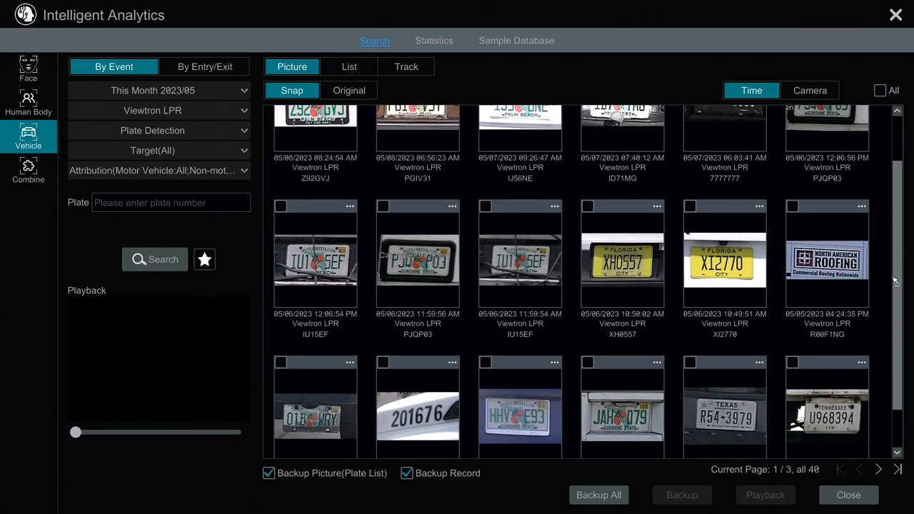
scroll(down, 3)
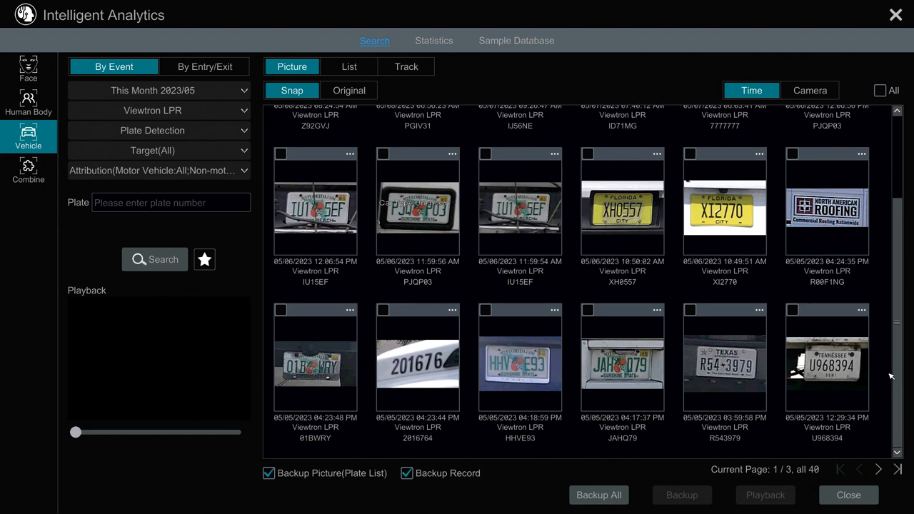
Step: Move to page 2 of 3 and browse its plate snapshots
click(879, 468)
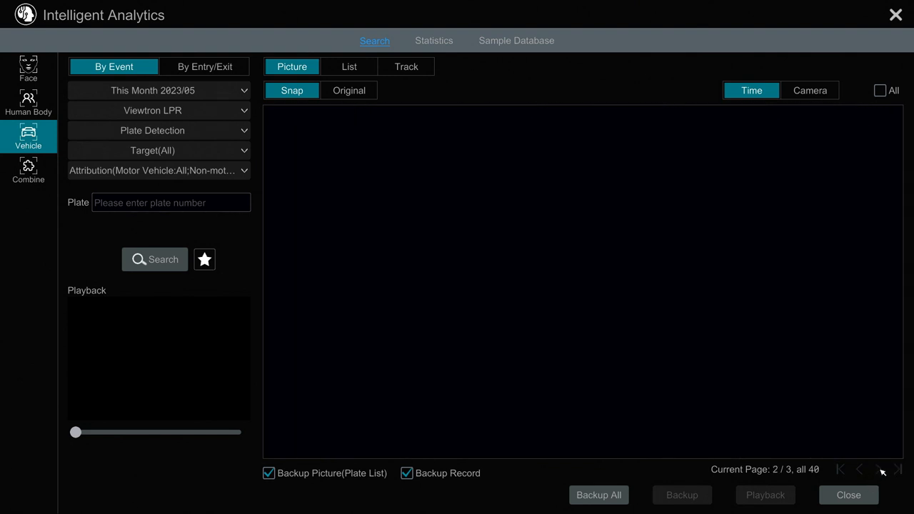
mouse_move(881, 468)
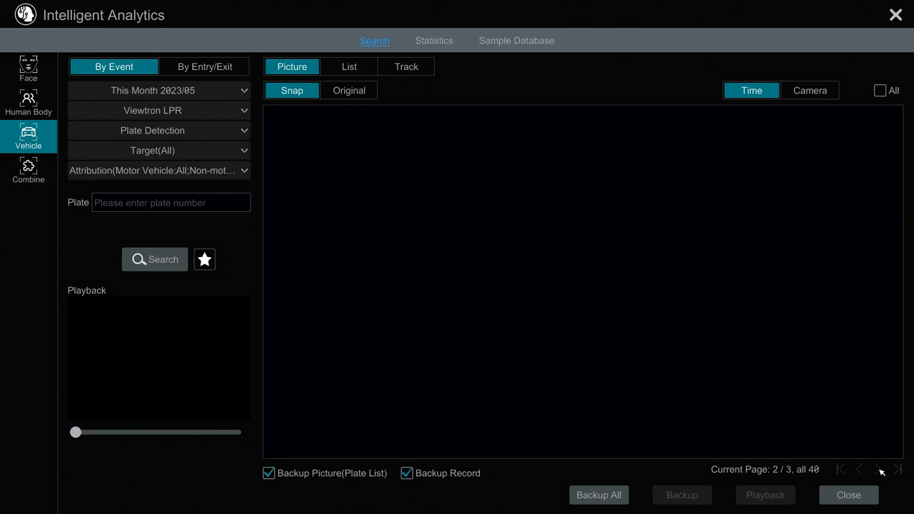
click(878, 468)
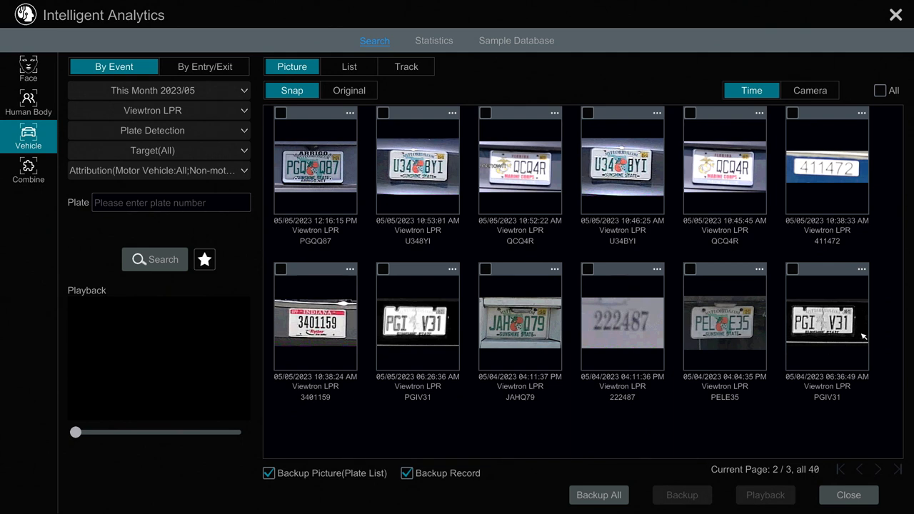
scroll(down, 3)
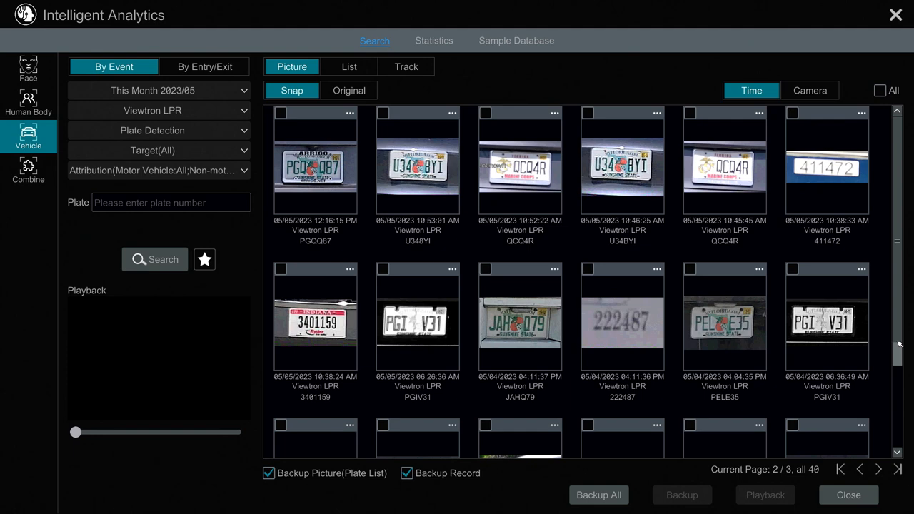
scroll(down, 3)
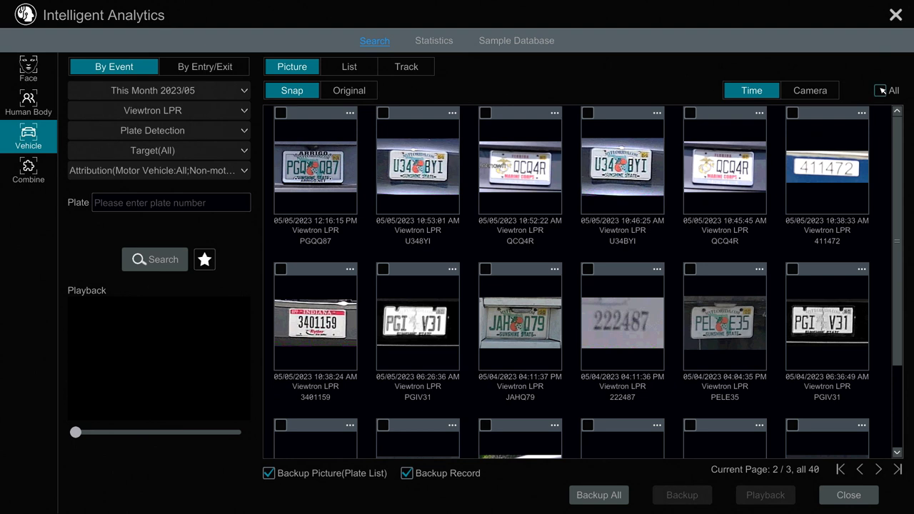
Step: Select all results, keep Backup Picture (Plate List) and leave Backup Record unchecked
click(880, 90)
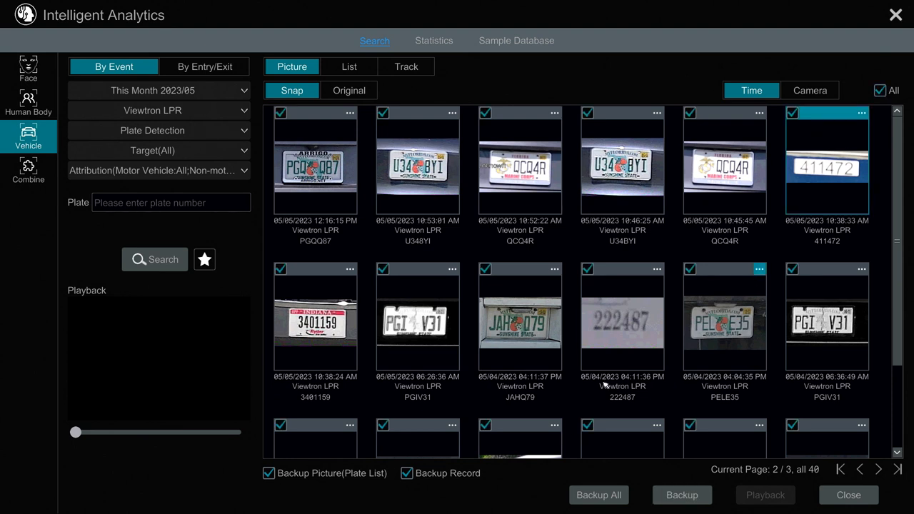
click(405, 472)
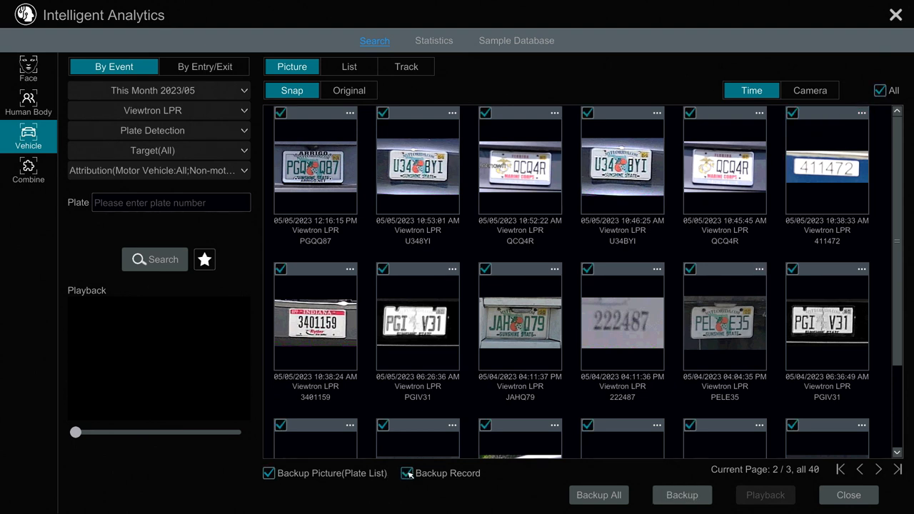
click(405, 472)
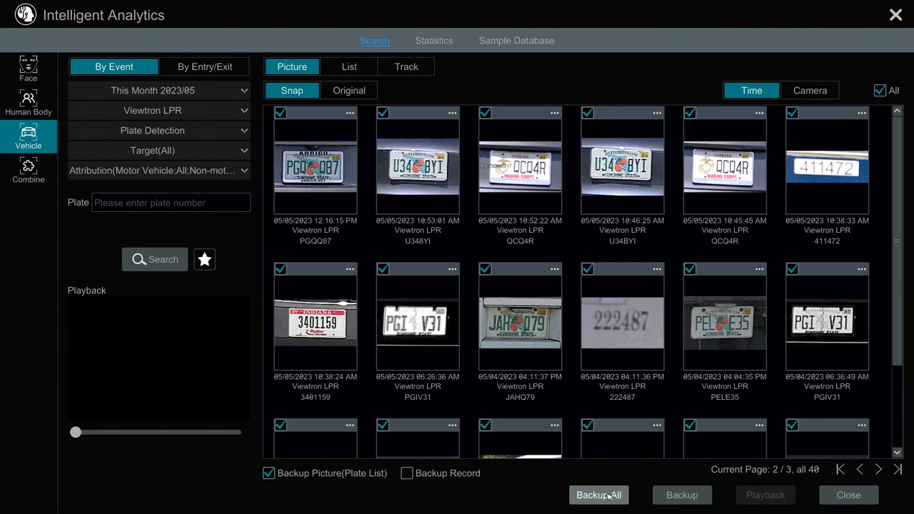
Step: Start Backup All and create a new folder named Plates on the USB drive
click(599, 494)
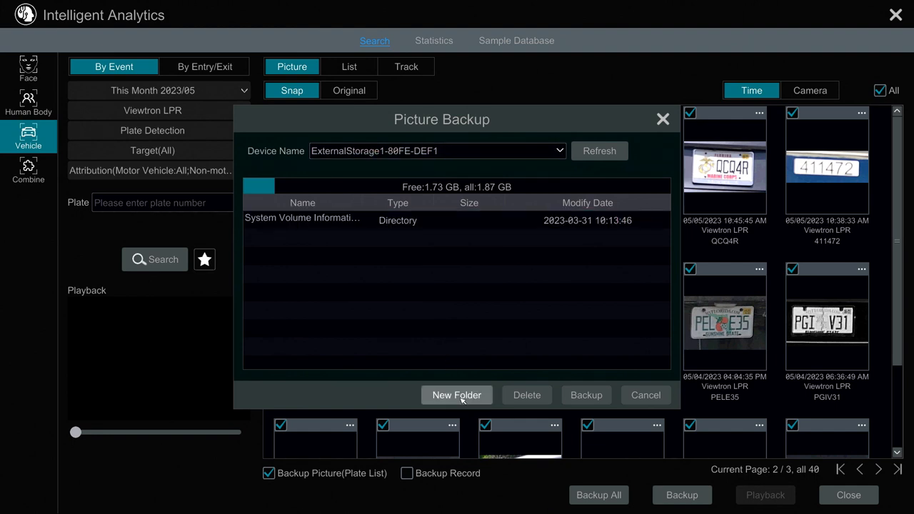
click(456, 394)
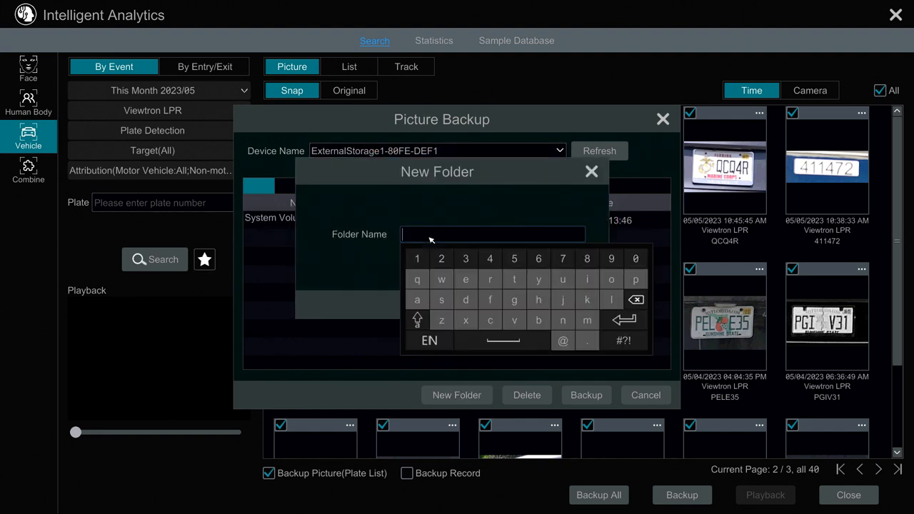
click(417, 320)
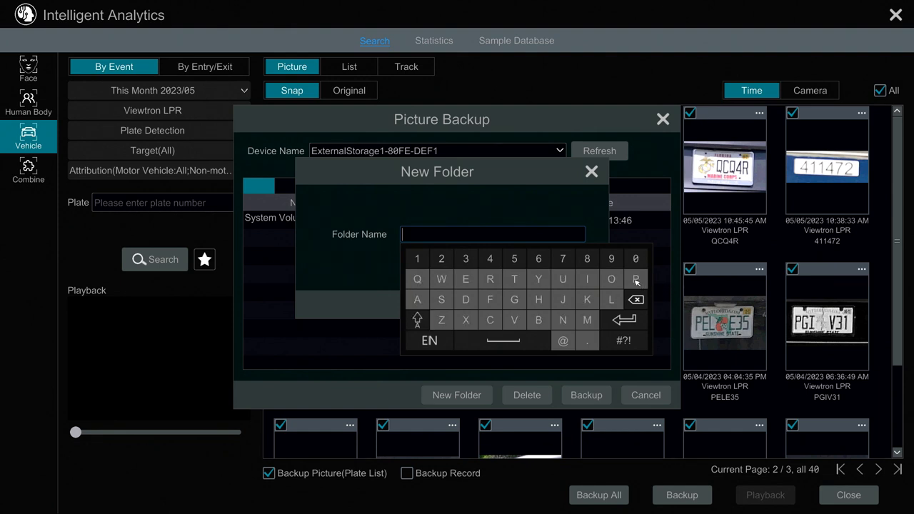
click(635, 278)
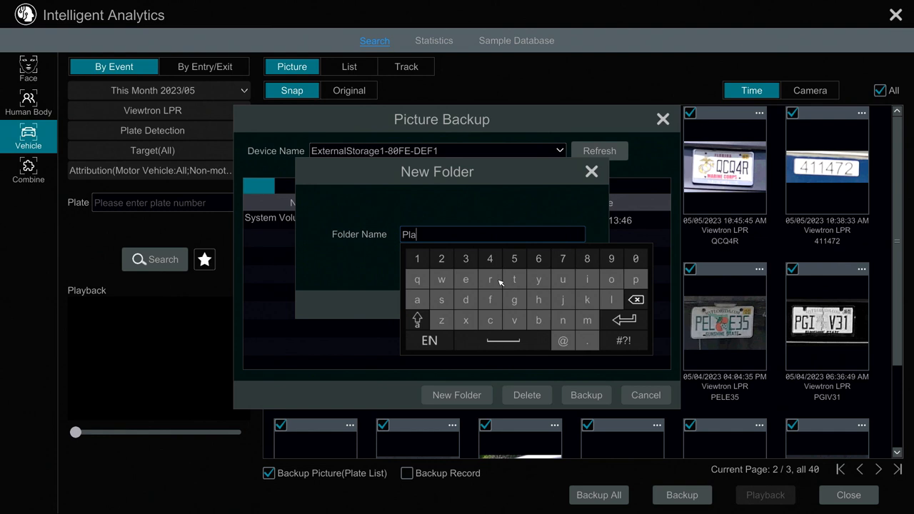
text(tes)
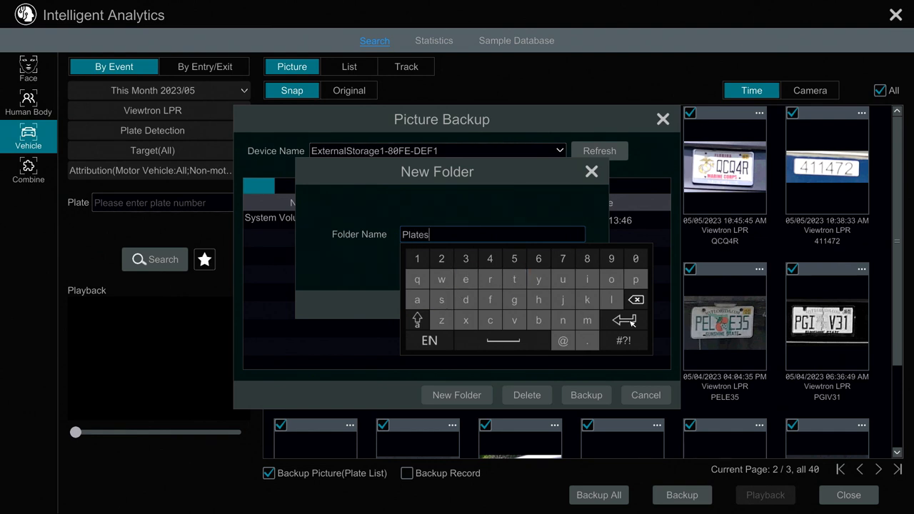
click(623, 319)
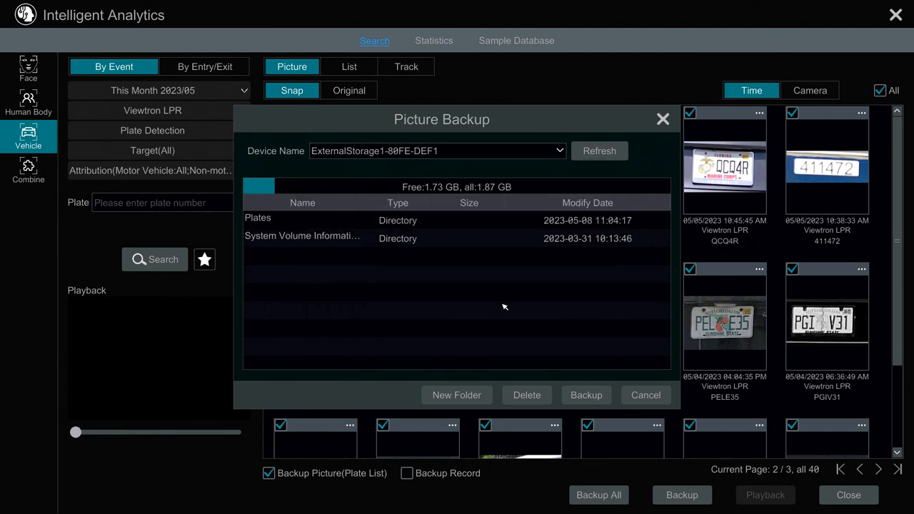
Step: Back up the plate pictures into the Plates folder
double_click(257, 217)
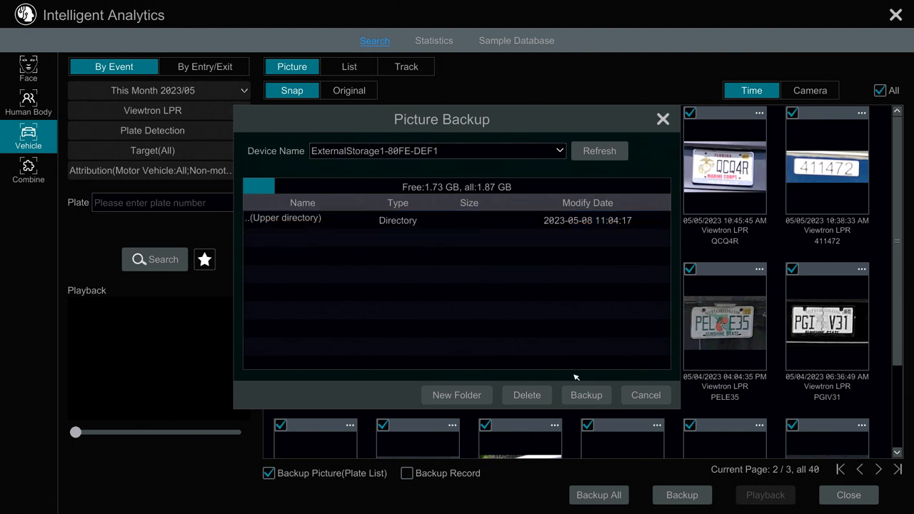
click(586, 394)
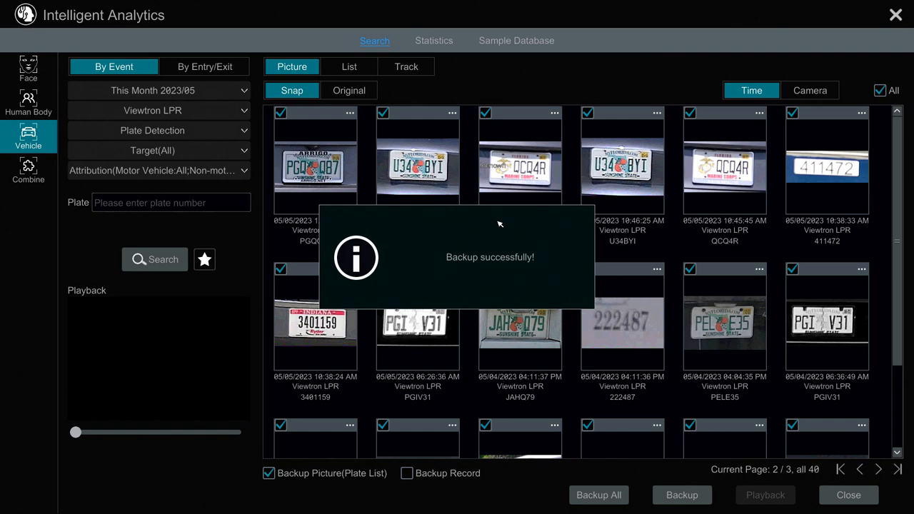
mouse_move(694, 363)
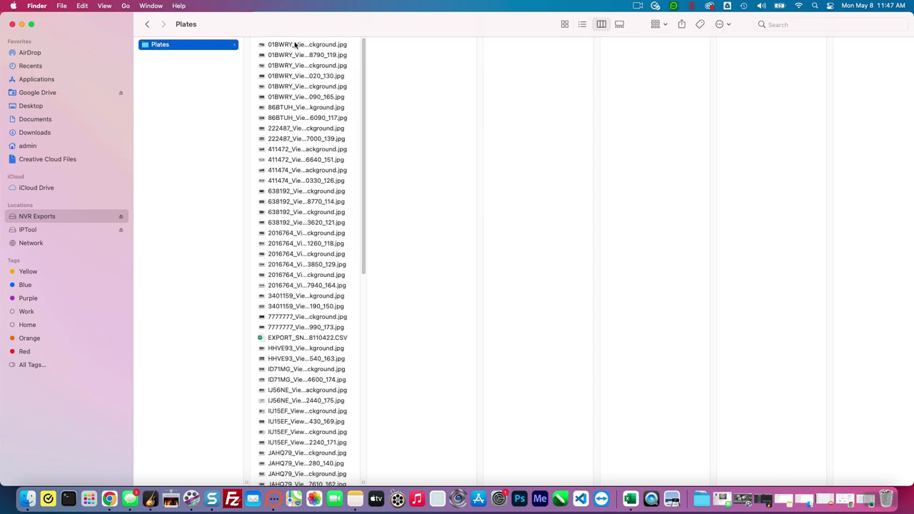
click(307, 45)
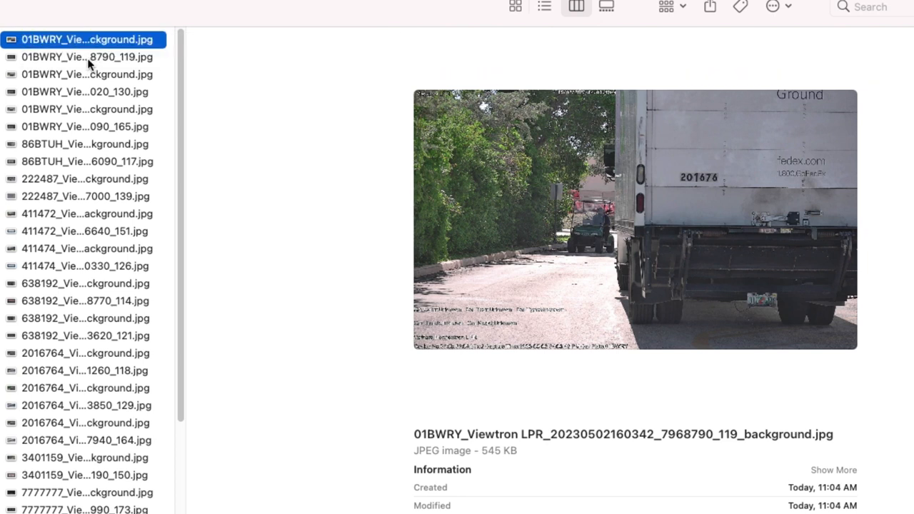
click(86, 57)
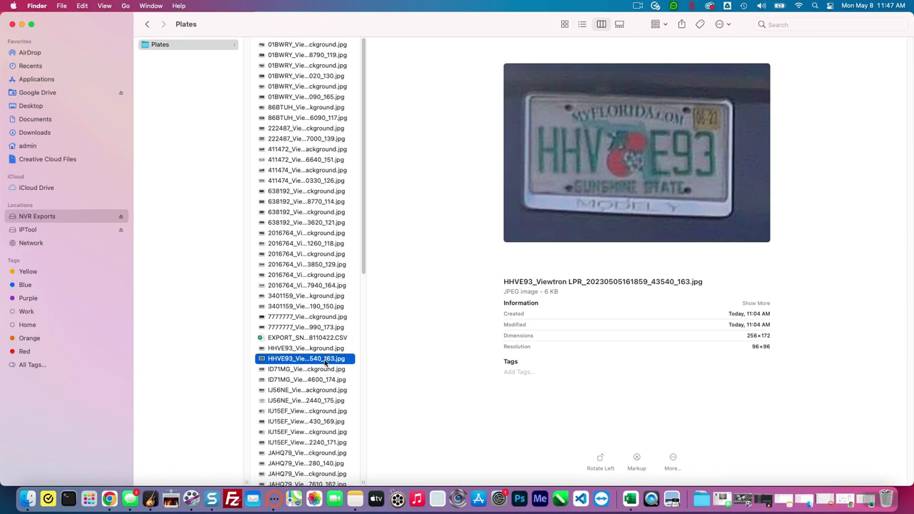
mouse_move(323, 386)
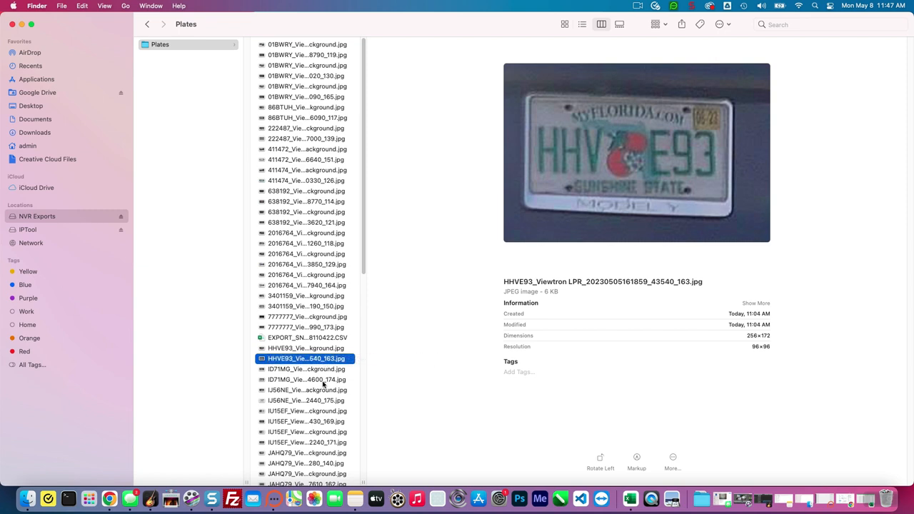
click(305, 390)
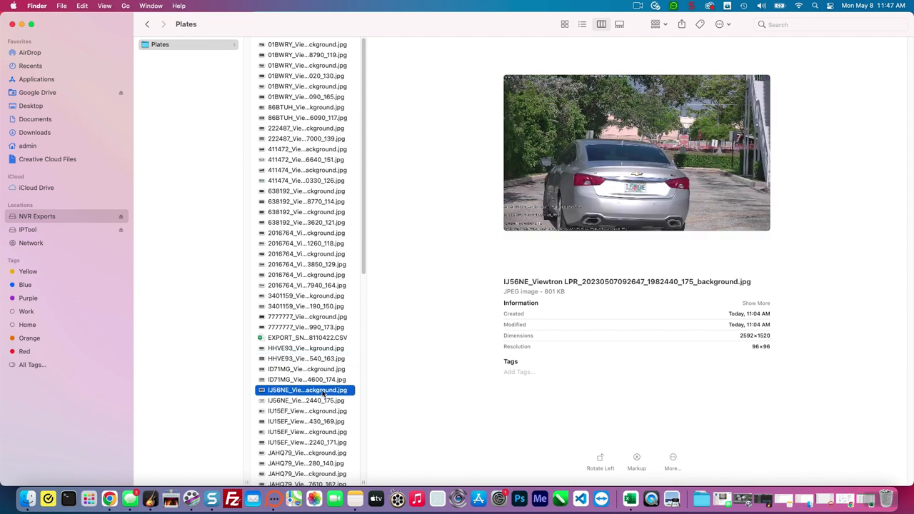
click(305, 400)
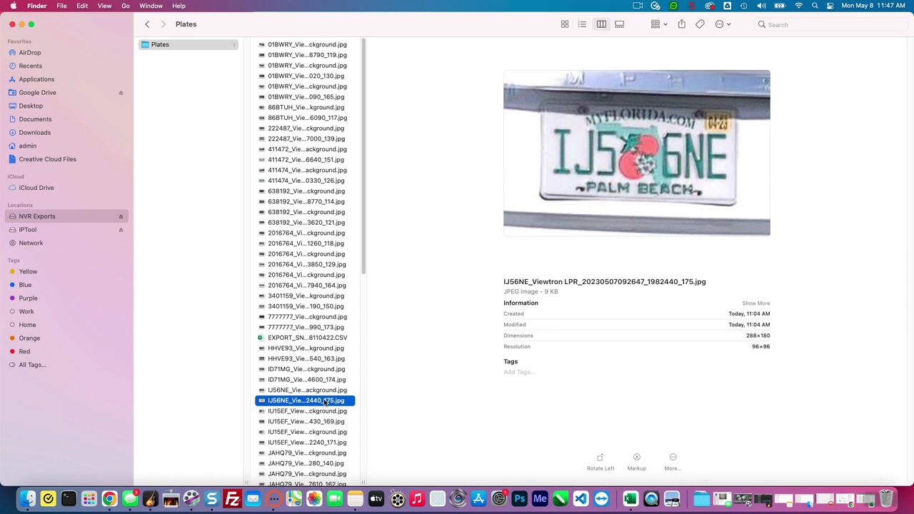
click(305, 400)
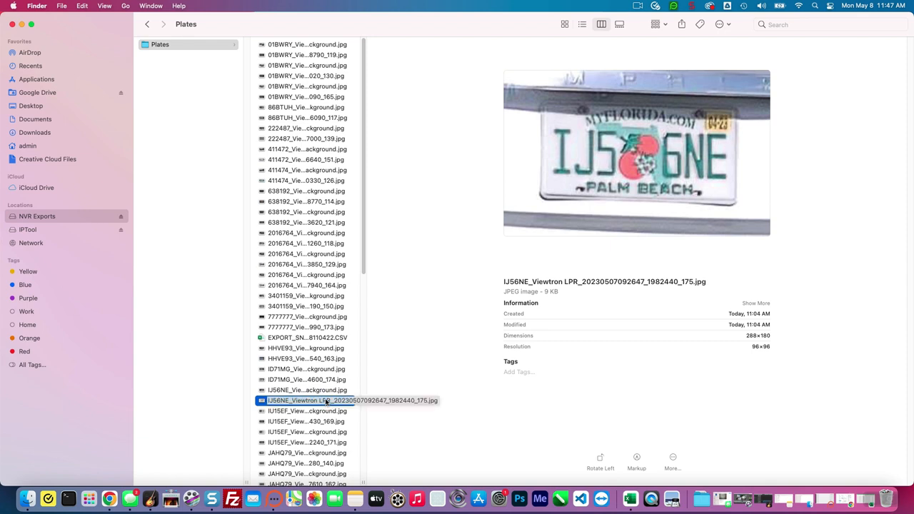
Step: Open EXPORT_SNAP_PLATE_LIST CSV in Excel
click(307, 337)
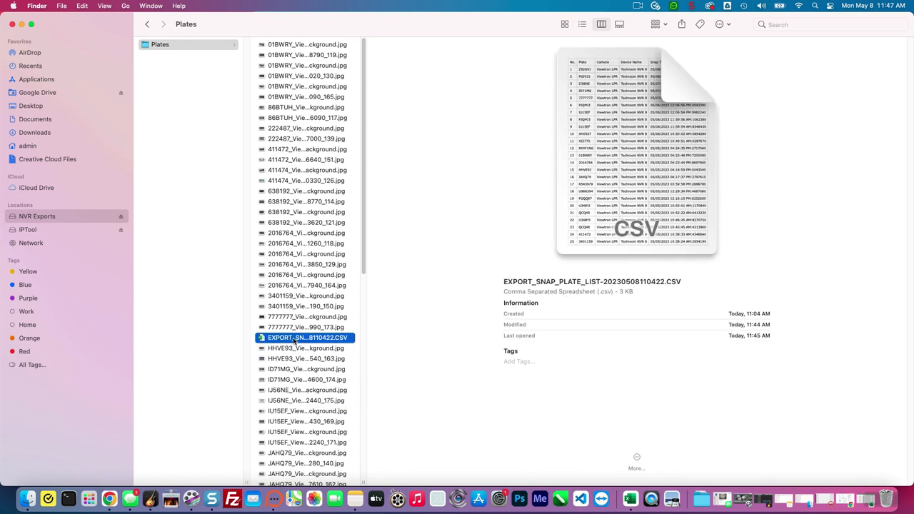
double_click(308, 337)
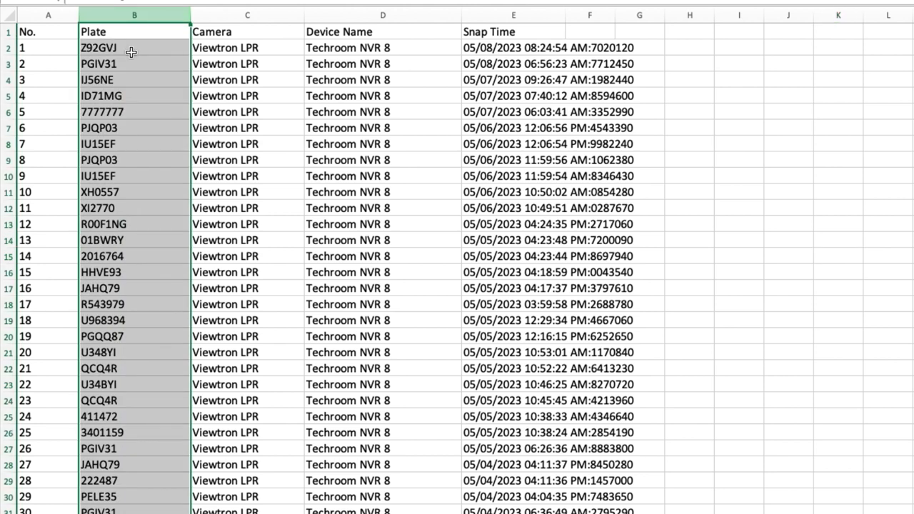
click(247, 47)
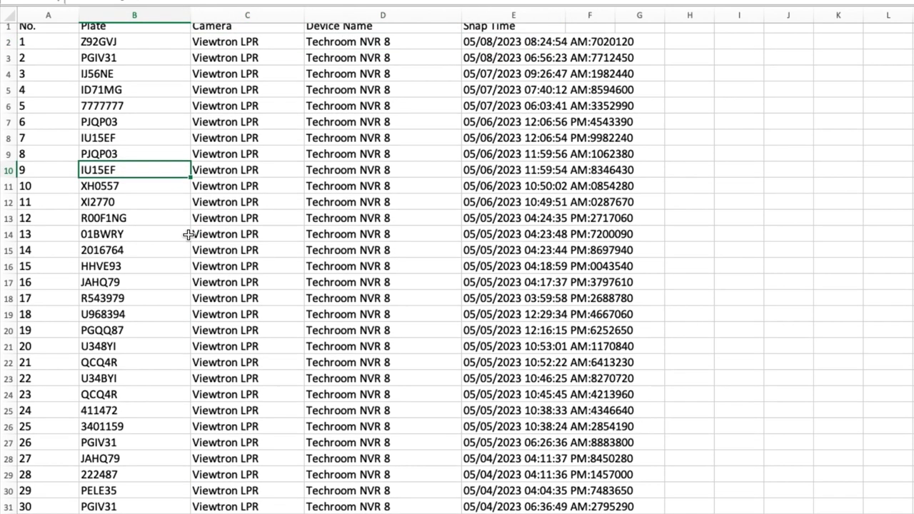
scroll(down, 3)
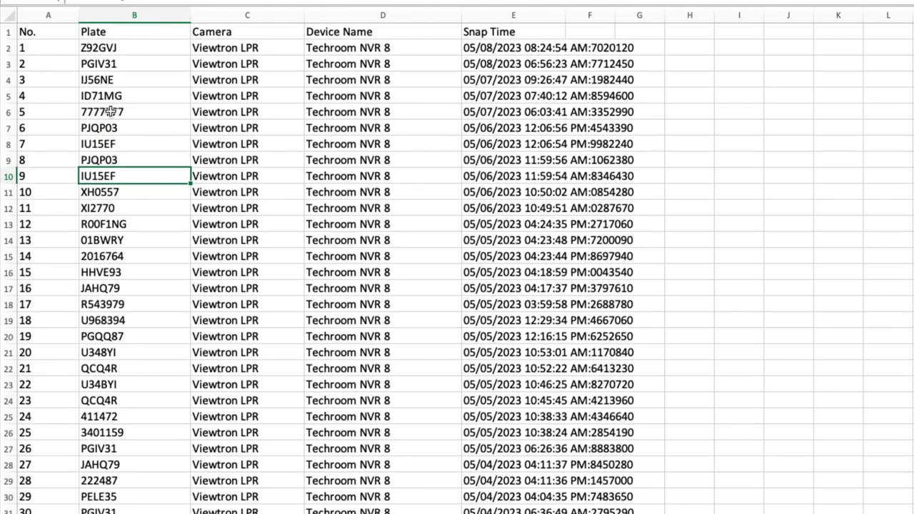
mouse_move(392, 165)
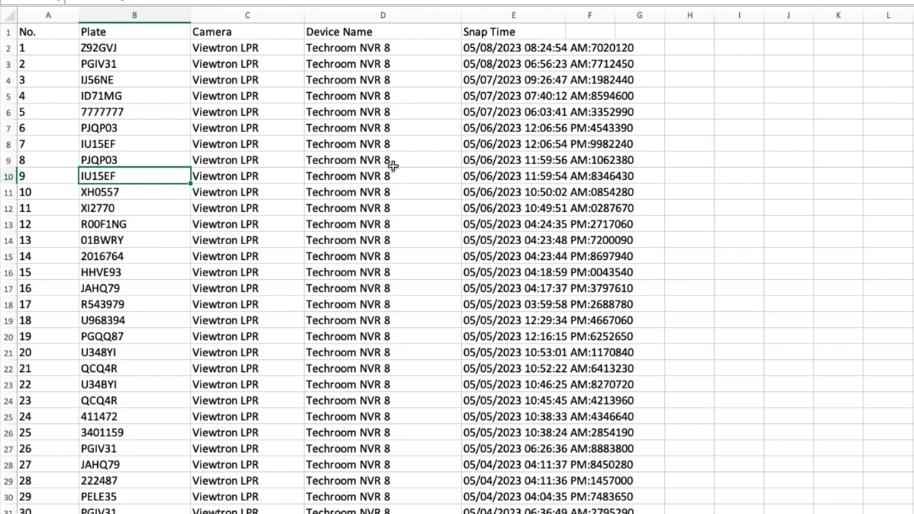